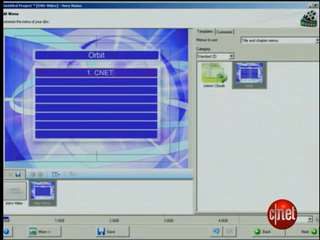
type("Mail")
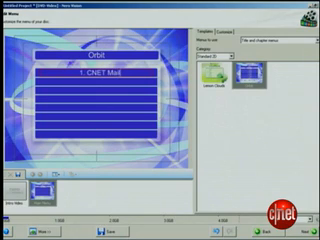